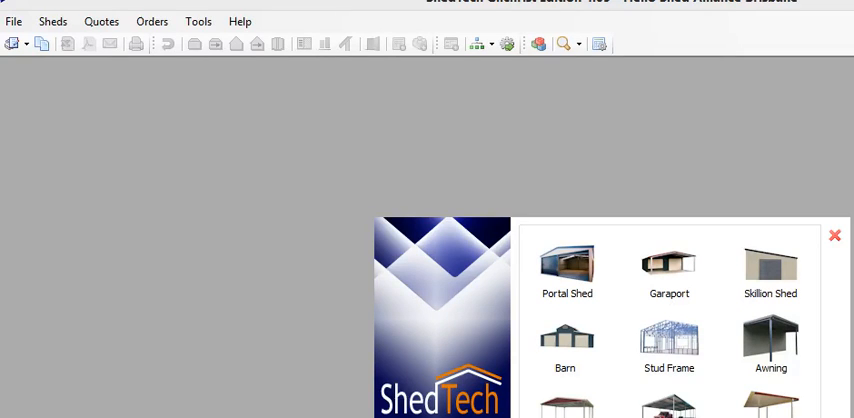
{"action": "mouse_move", "coordinate": [224, 46]}
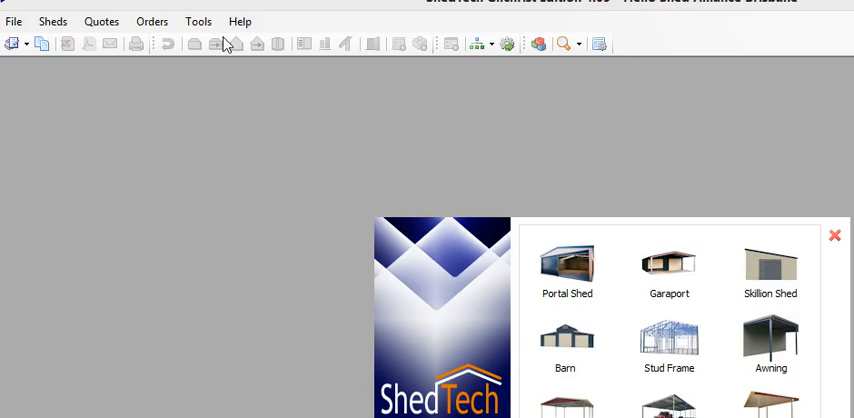
{"action": "mouse_move", "coordinate": [128, 100]}
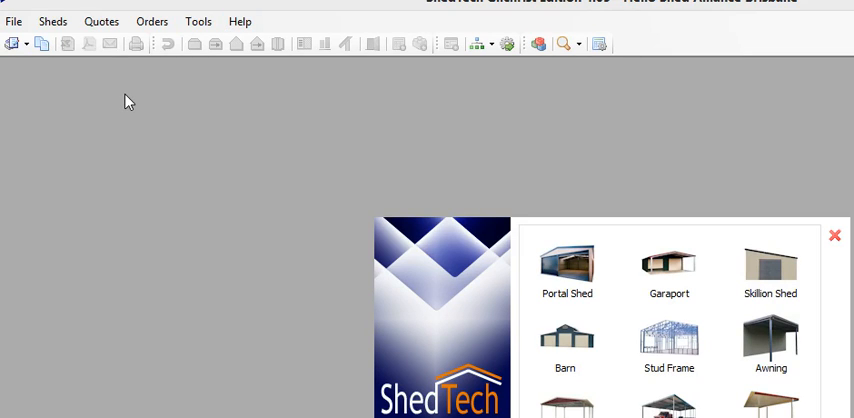
{"action": "mouse_move", "coordinate": [106, 135]}
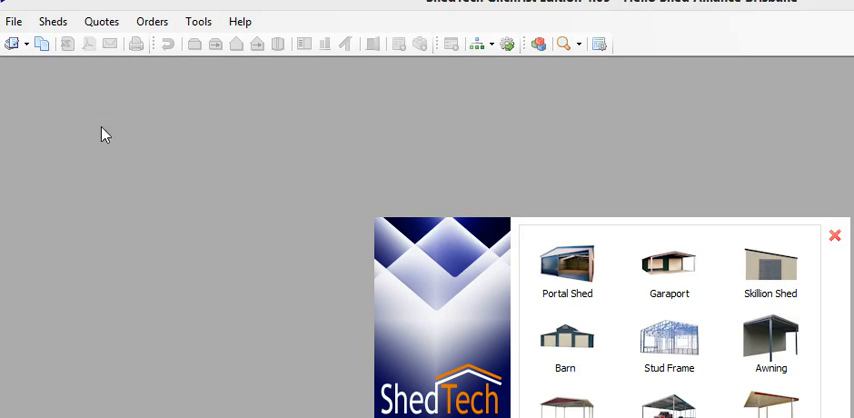
{"action": "mouse_move", "coordinate": [56, 104]}
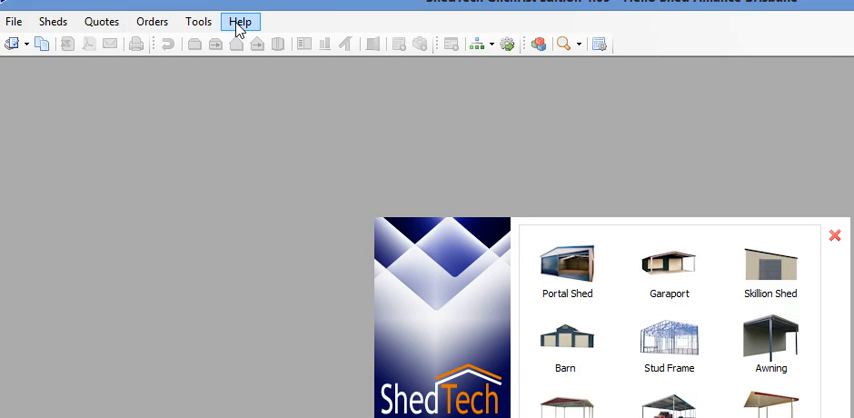
{"action": "mouse_move", "coordinate": [249, 52]}
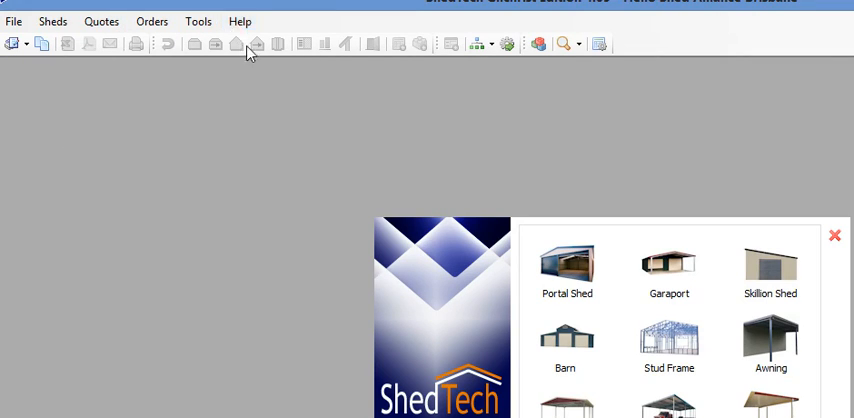
- Open the Help menu to show Construction Guides for portal sheds, carports, awnings and brackets
{"action": "left_click", "coordinate": [239, 21]}
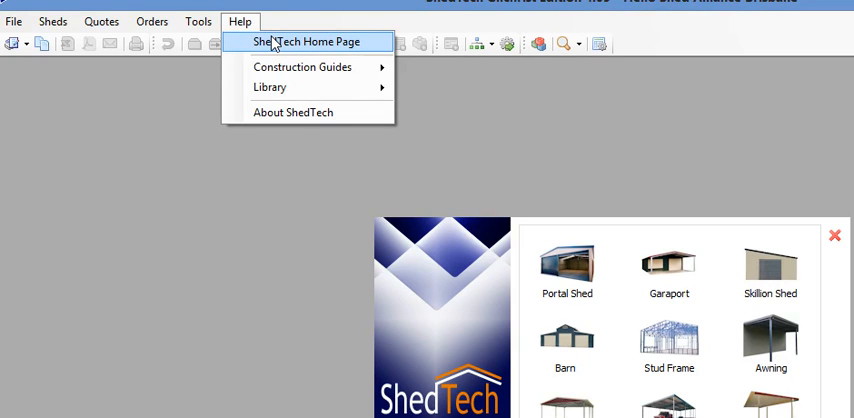
{"action": "mouse_move", "coordinate": [303, 66]}
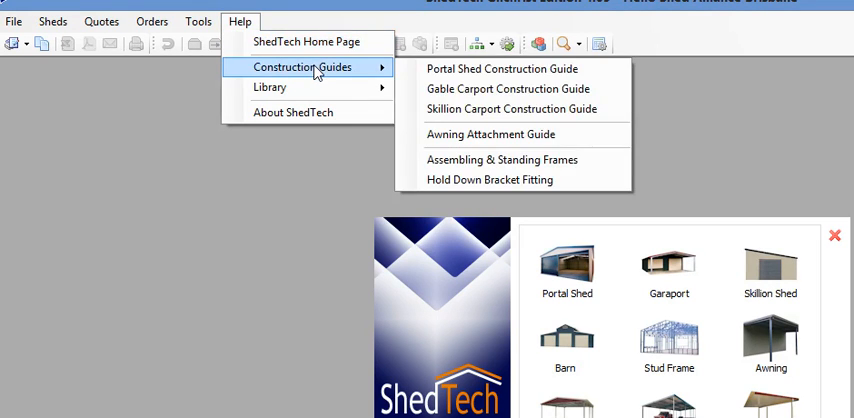
{"action": "mouse_move", "coordinate": [511, 108]}
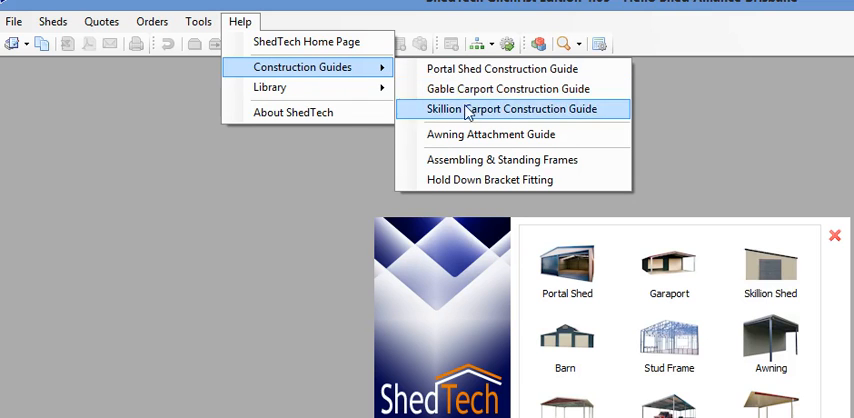
{"action": "mouse_move", "coordinate": [507, 89]}
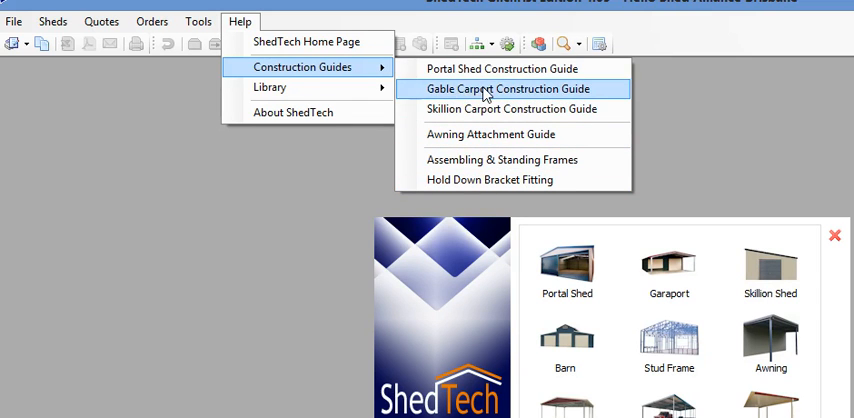
{"action": "mouse_move", "coordinate": [360, 78]}
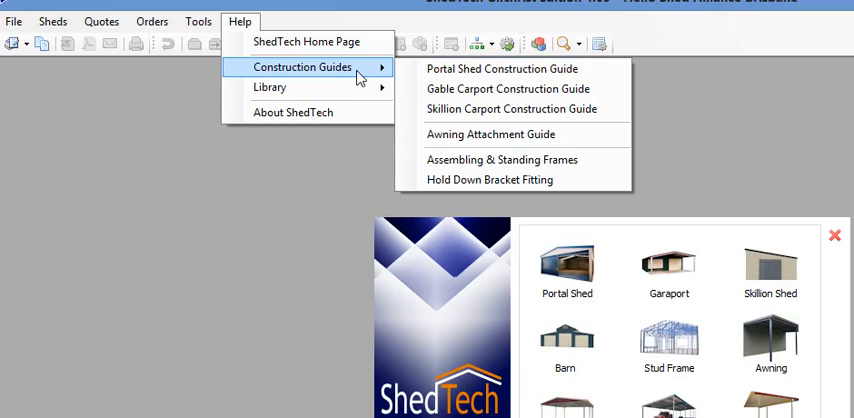
{"action": "mouse_move", "coordinate": [270, 87]}
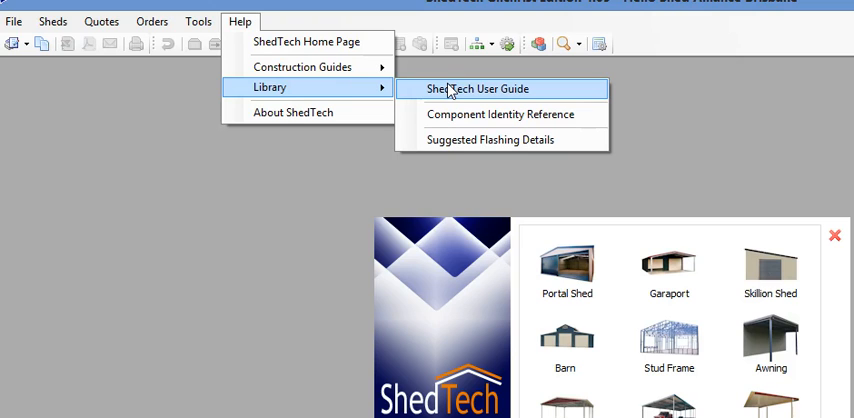
{"action": "mouse_move", "coordinate": [500, 114]}
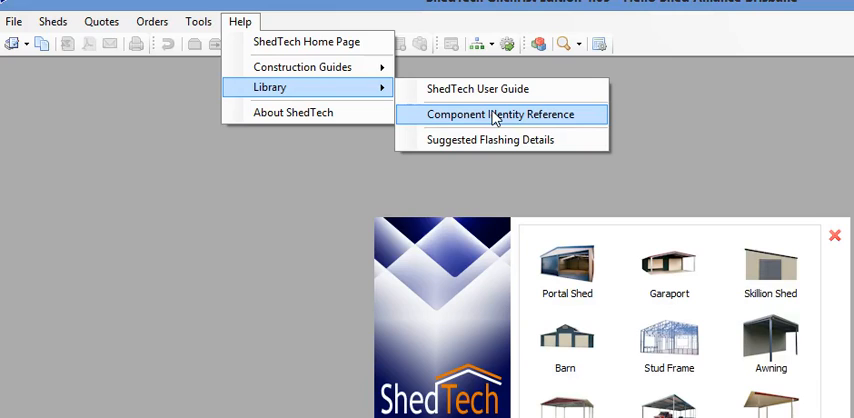
{"action": "mouse_move", "coordinate": [500, 139]}
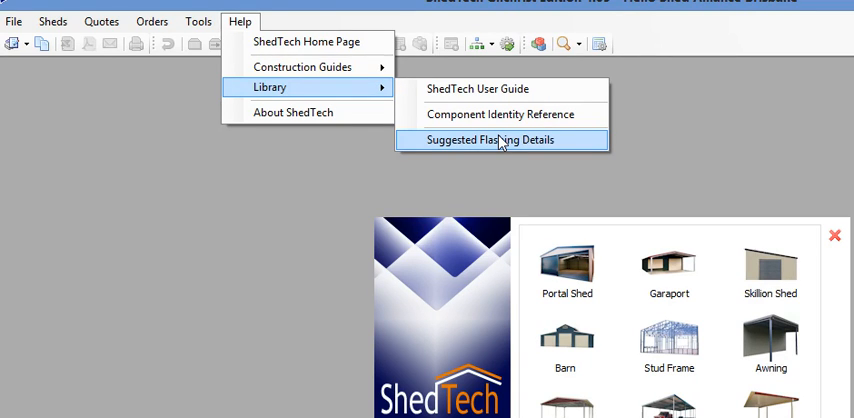
{"action": "mouse_move", "coordinate": [103, 115]}
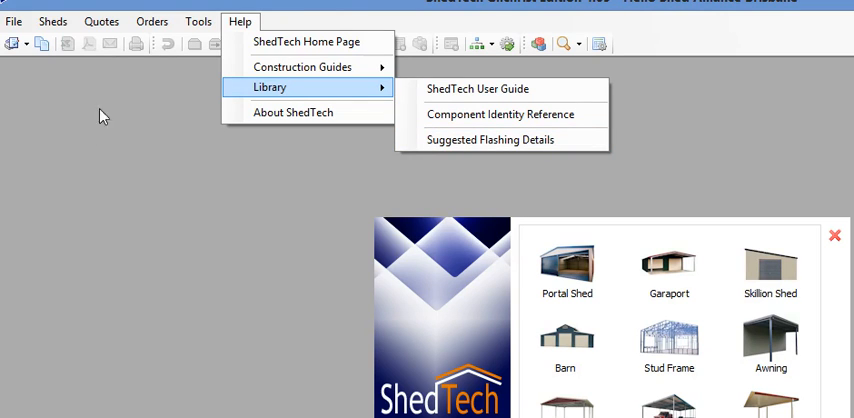
{"action": "mouse_move", "coordinate": [302, 67]}
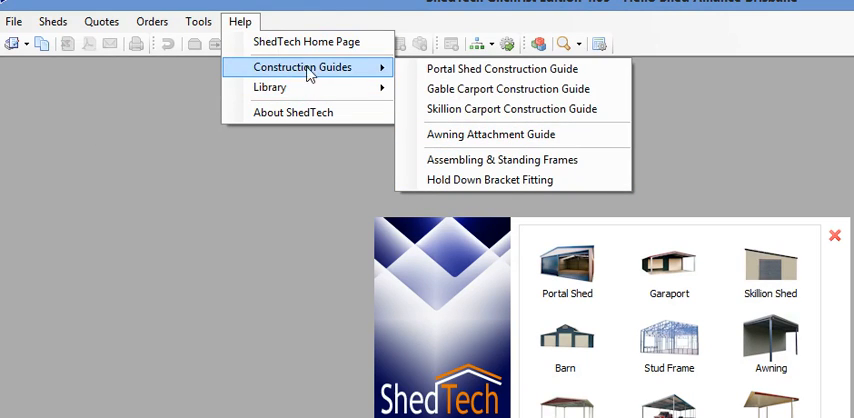
{"action": "mouse_move", "coordinate": [270, 87]}
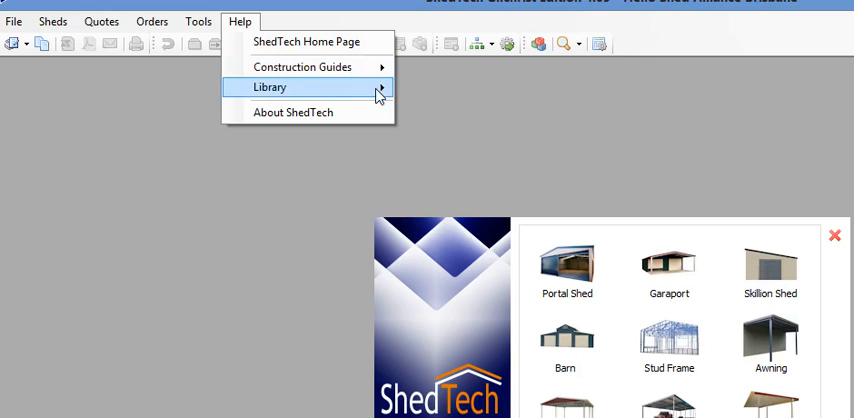
{"action": "mouse_move", "coordinate": [302, 67]}
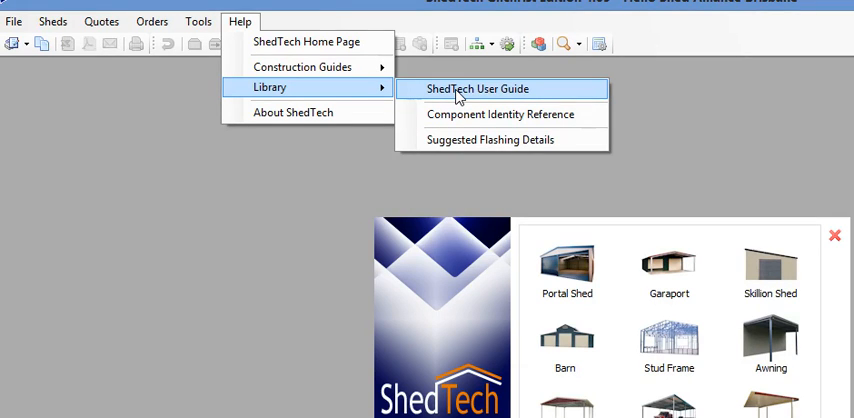
{"action": "mouse_move", "coordinate": [460, 108]}
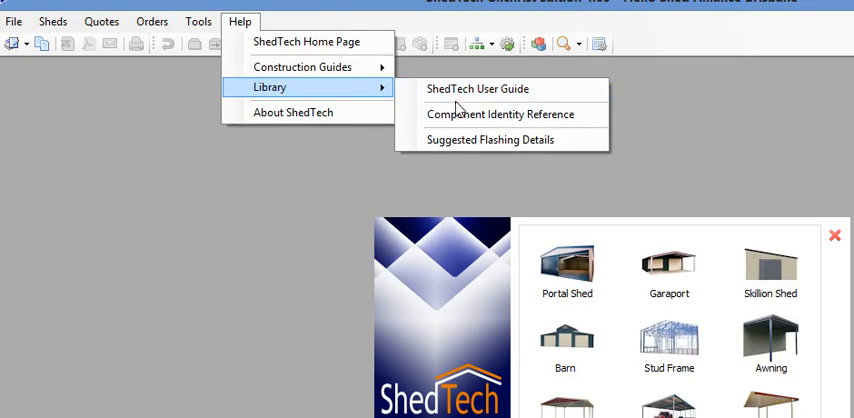